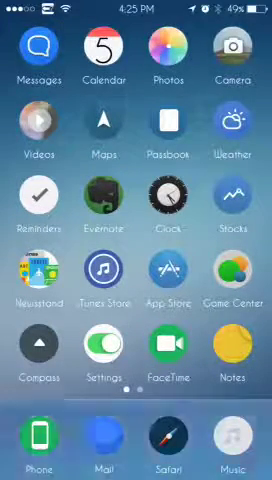
Swipe across the home screen pages and launch Cydia.
{"action": "scroll", "scroll_direction": "left", "scroll_amount": 3}
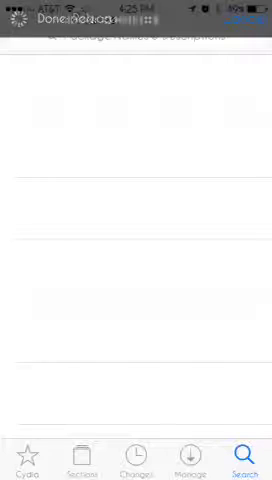
Search Cydia for 'Vorte', view the installed Vortex package, then select Vortex in WinterBoard's theme list.
{"action": "left_click", "coordinate": [136, 38]}
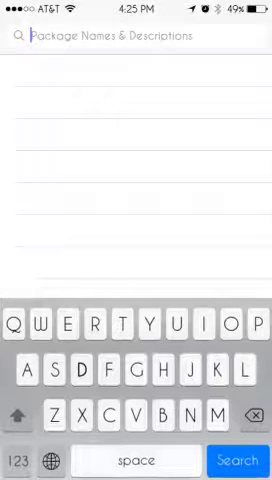
{"action": "type", "text": "Vortex"}
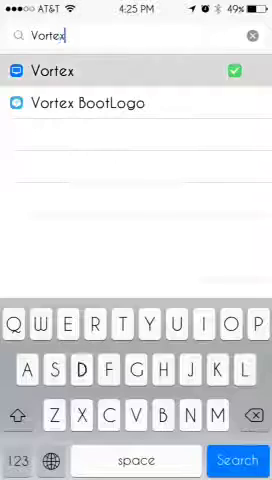
{"action": "left_click", "coordinate": [54, 71]}
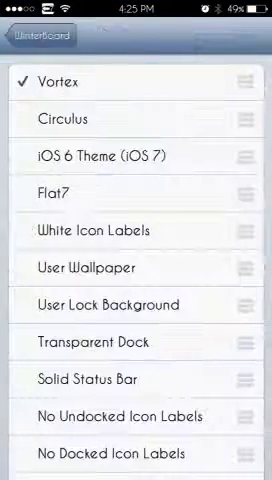
{"action": "left_click", "coordinate": [136, 77]}
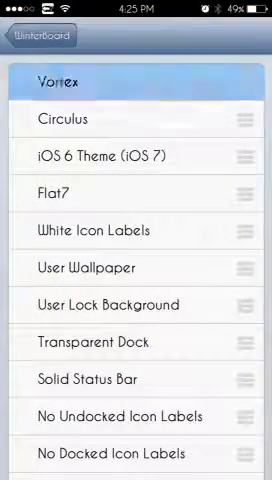